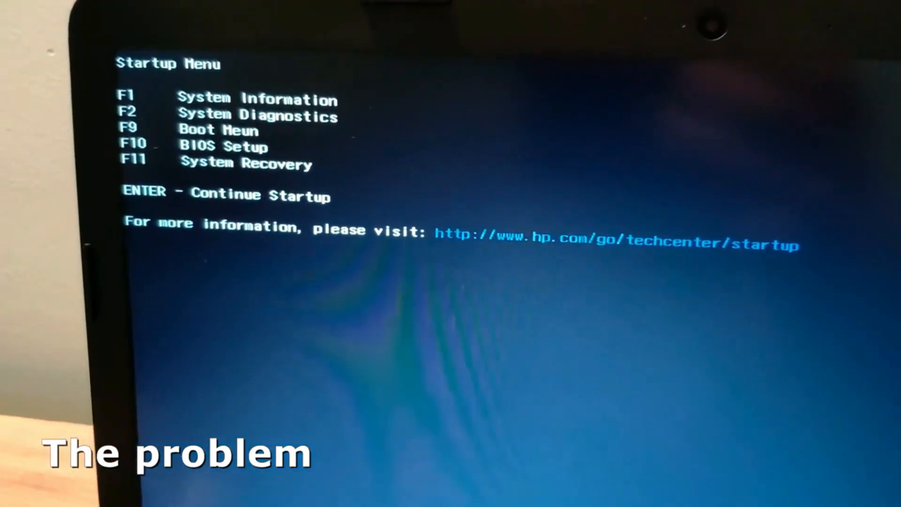
Step: Adjust the Secure Boot setting in the BIOS boot page and continue booting the computer
key(F10)
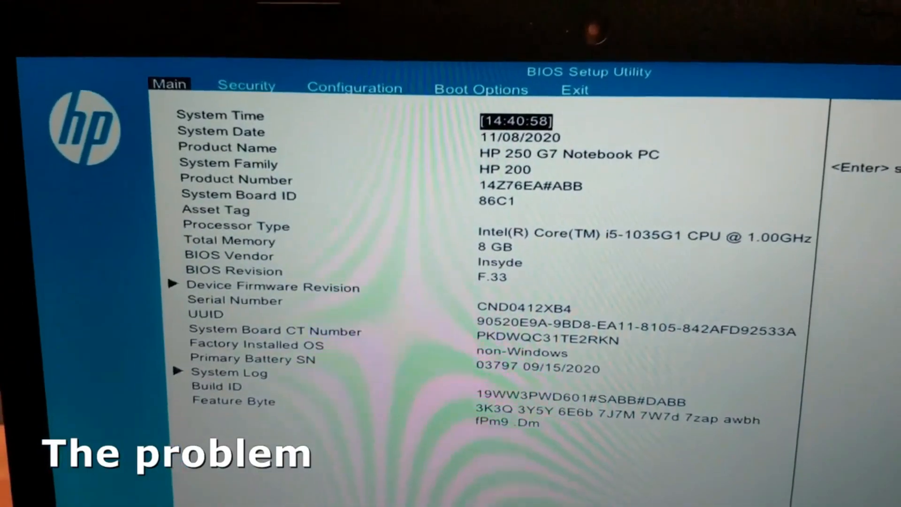
click(481, 90)
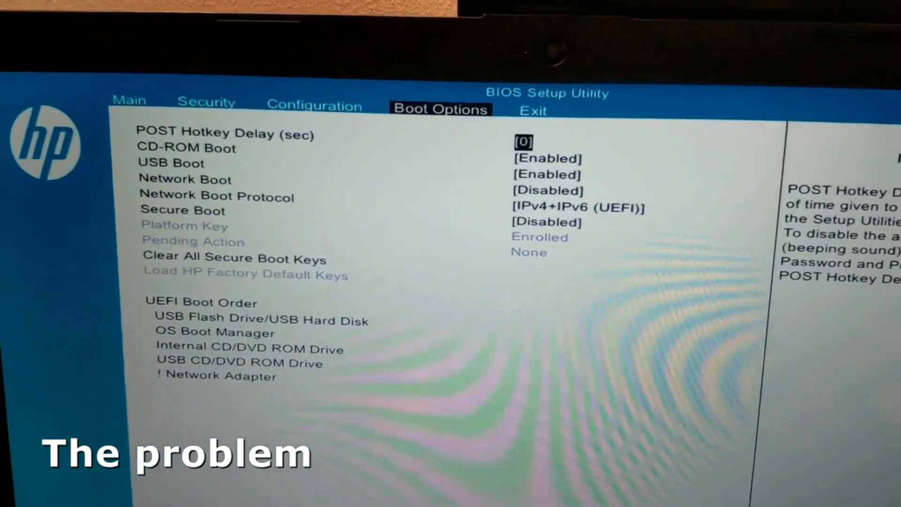
key(down)
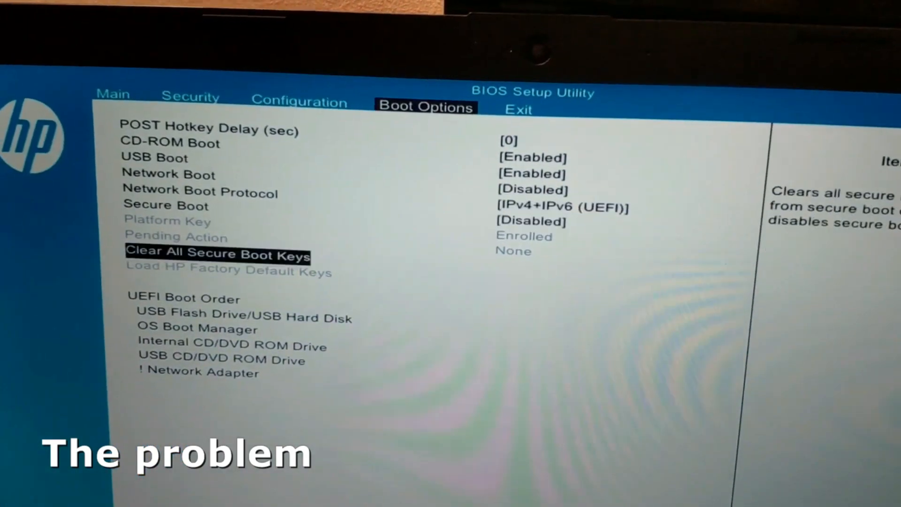
key(down)
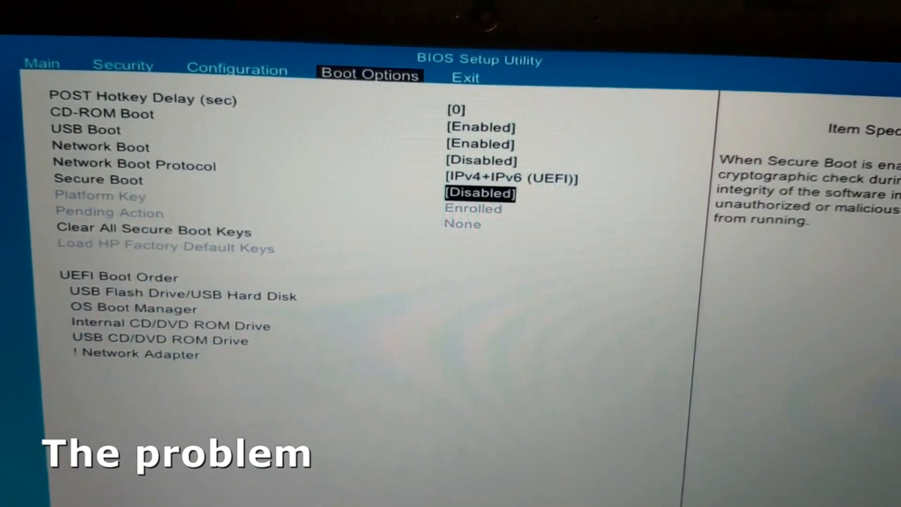
click(463, 90)
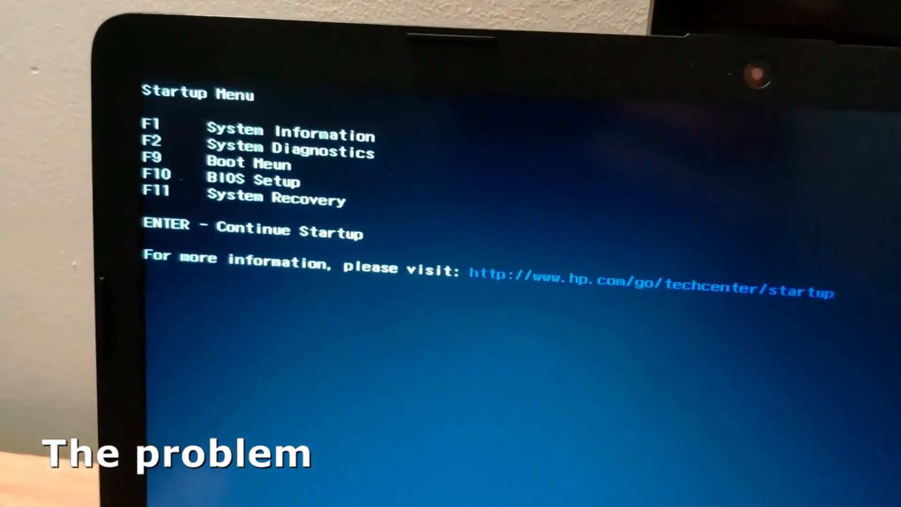
key(F9)
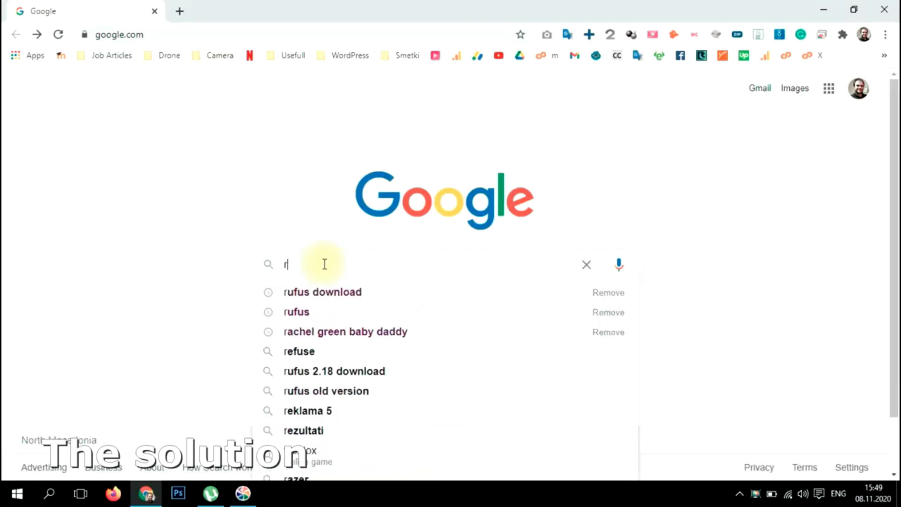
Step: Find 'rufus download' on Google and download Rufus 3.12 from rufus.ie
text(ufus)
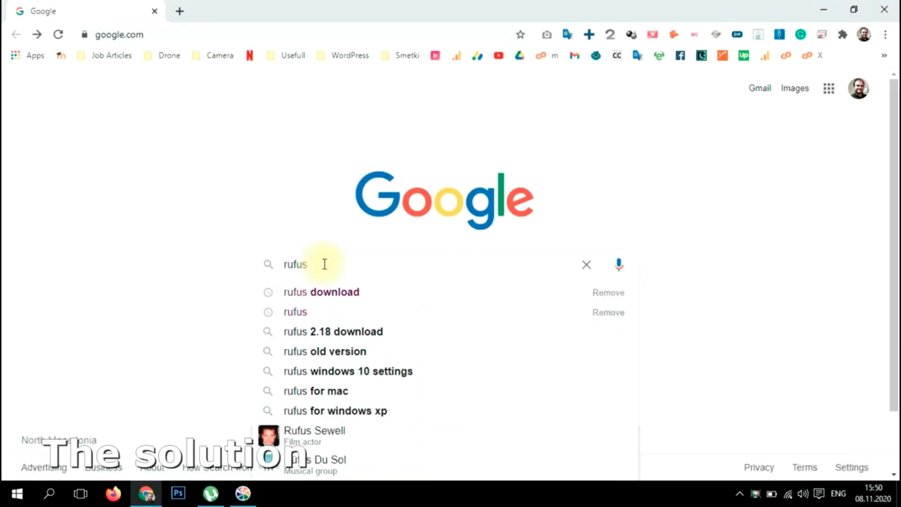
click(321, 292)
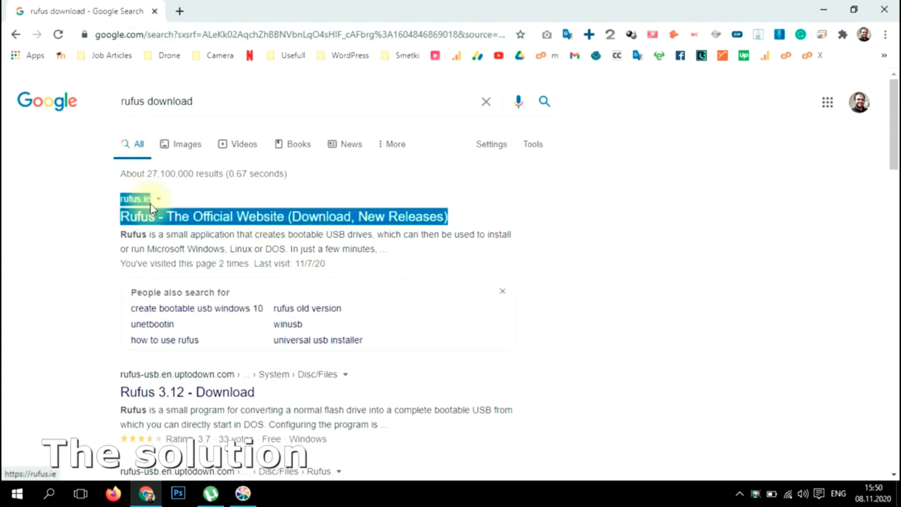
click(284, 217)
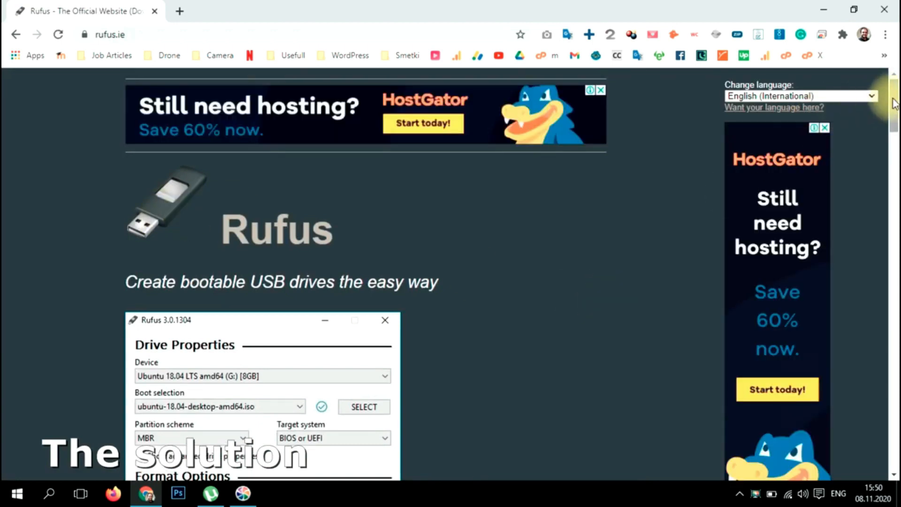
scroll(down, 3)
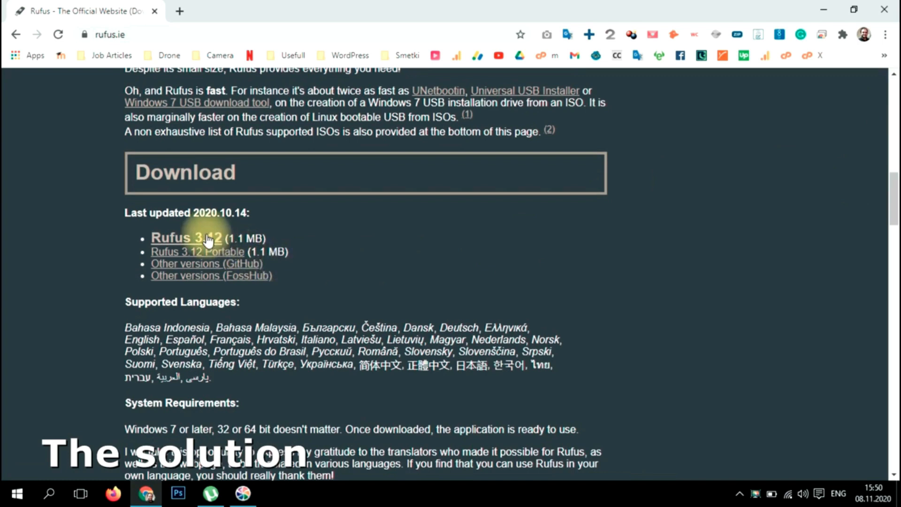
click(185, 238)
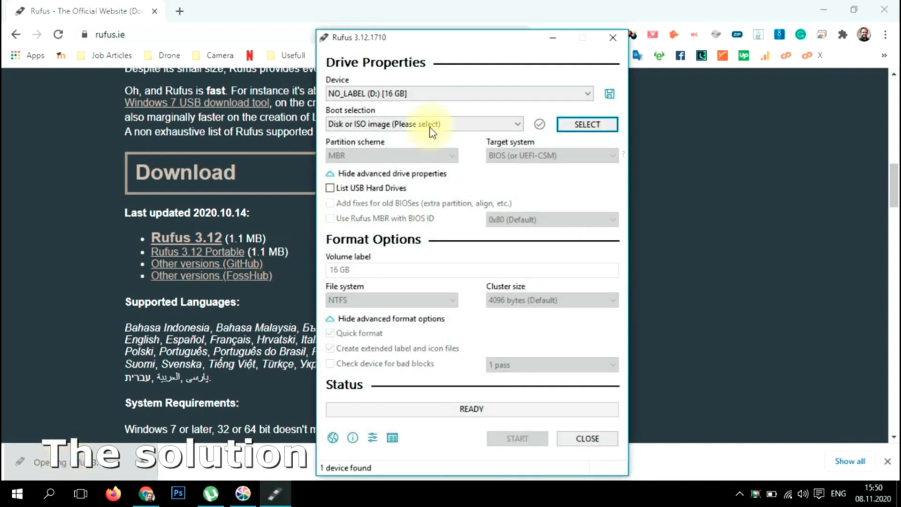
Step: Load Win10_1909_English_x64.iso from Downloads as the boot image, keeping GPT and UEFI (non CSM)
click(586, 124)
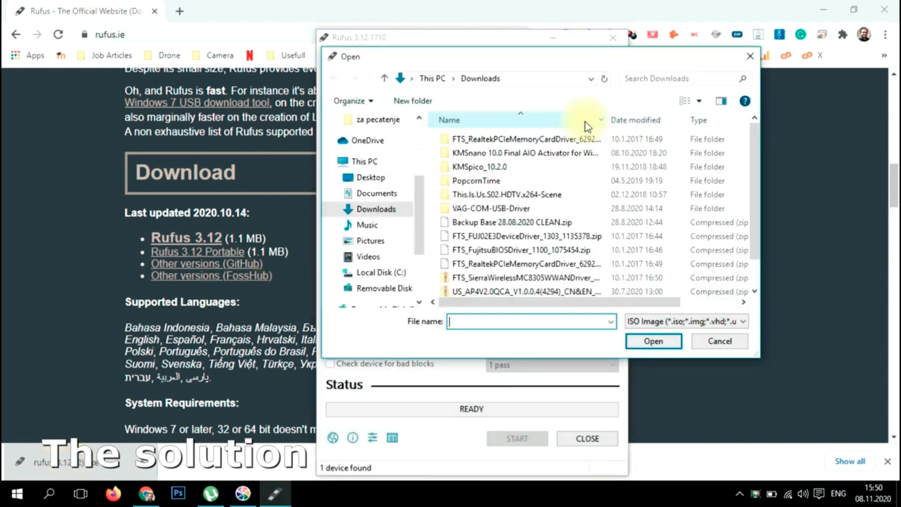
click(498, 289)
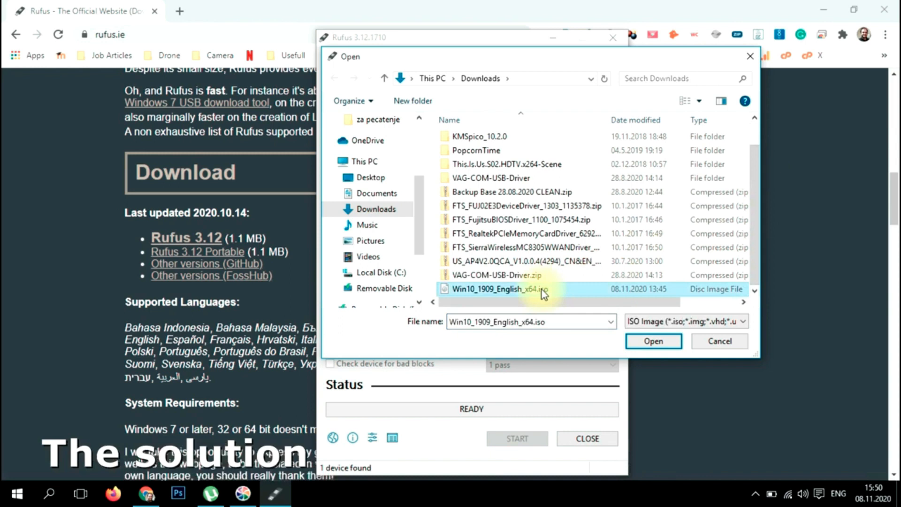
click(653, 341)
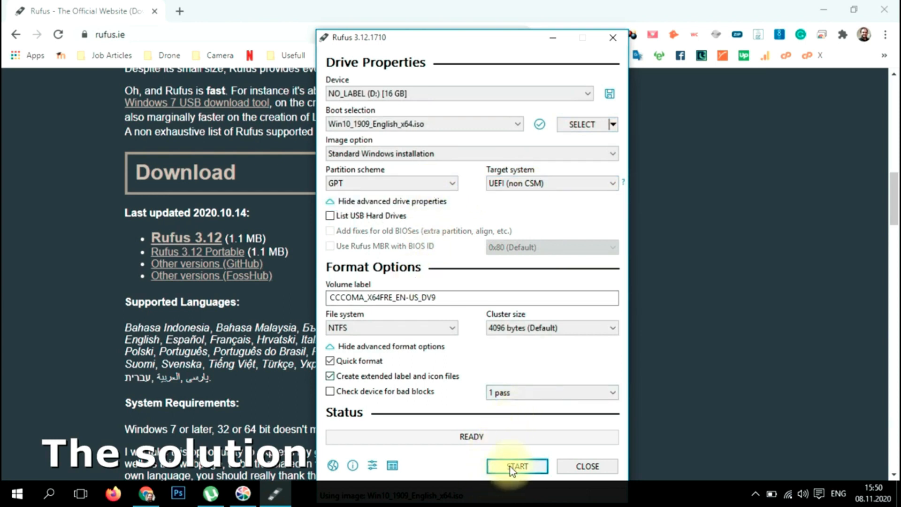
Step: Write the image to the 16 GB drive, confirming data erasure, then close Rufus at READY
click(517, 467)
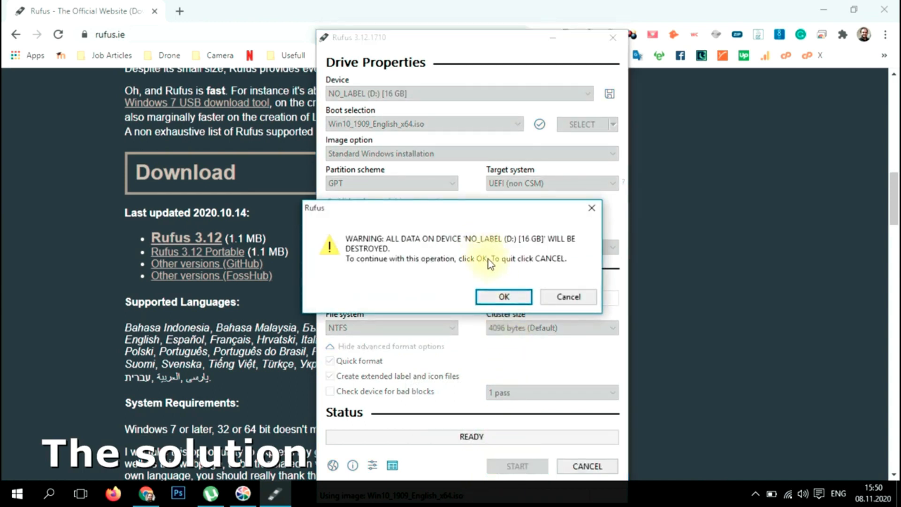
click(503, 297)
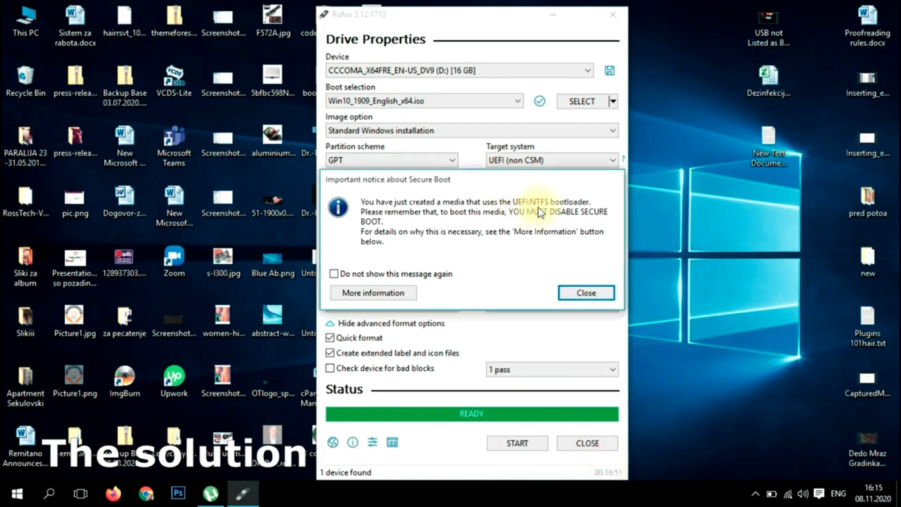
mouse_move(587, 293)
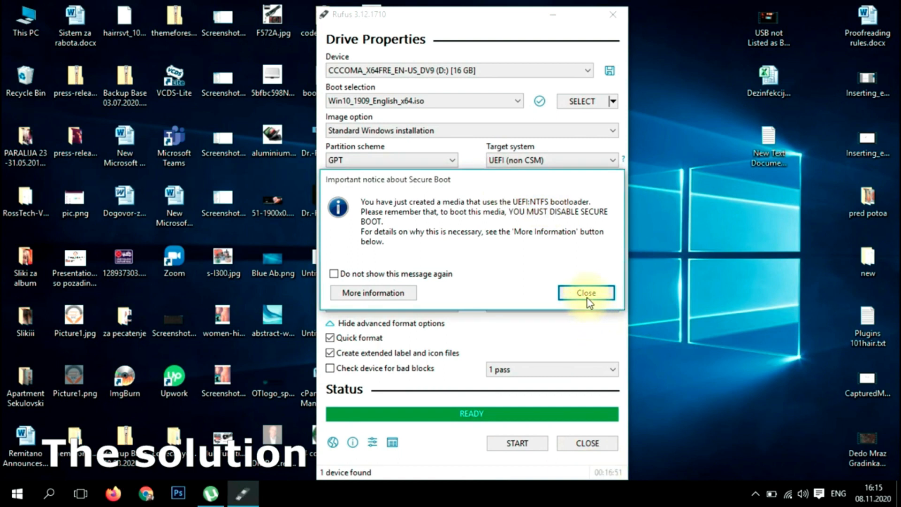
click(586, 293)
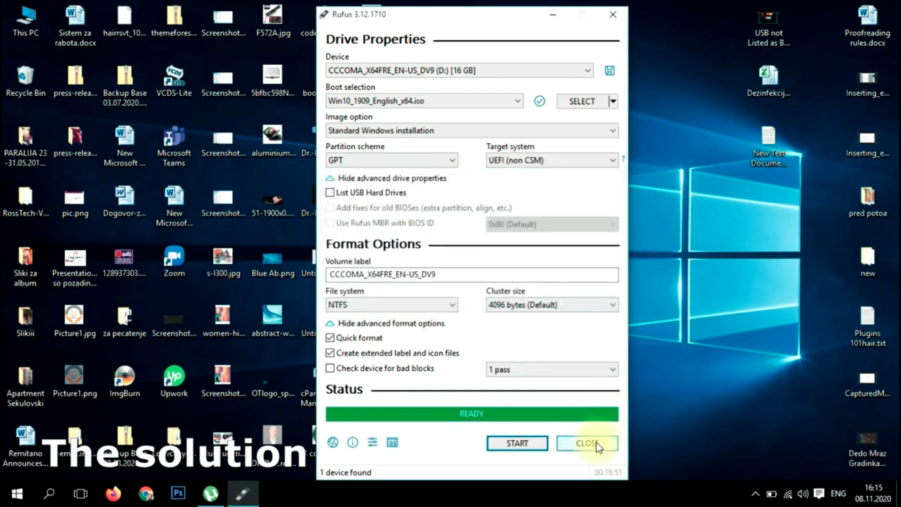
click(587, 442)
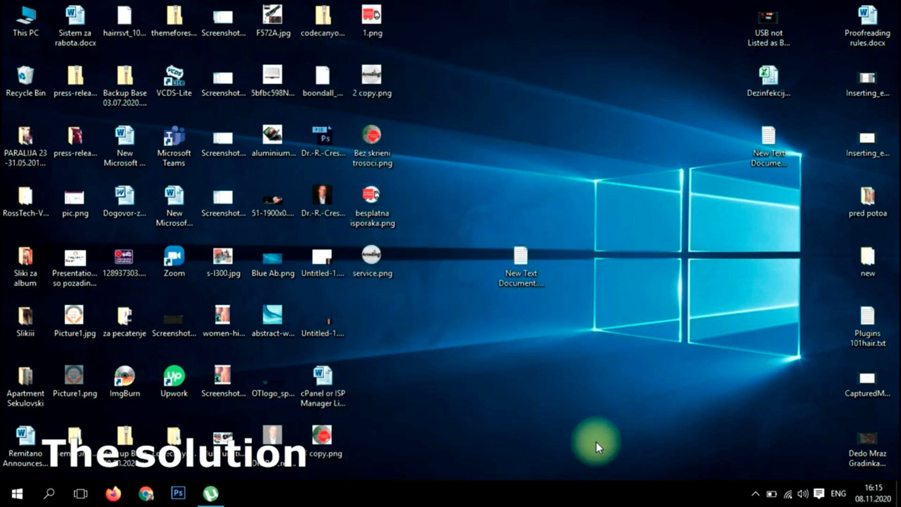